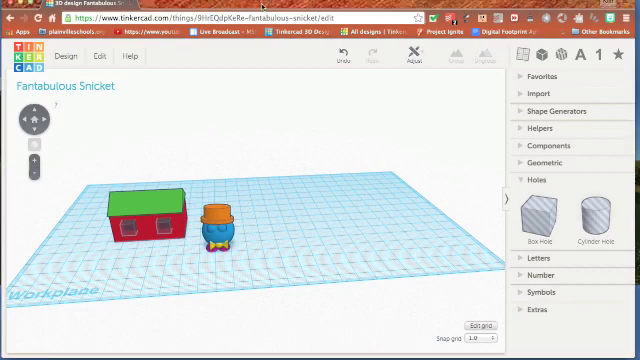
mouse_move(289, 136)
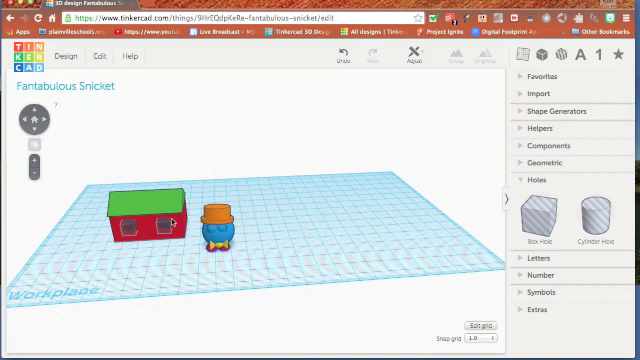
Step: Move the orange-hatted character to the workplane's front-left corner, away from the red house
left_click(222, 230)
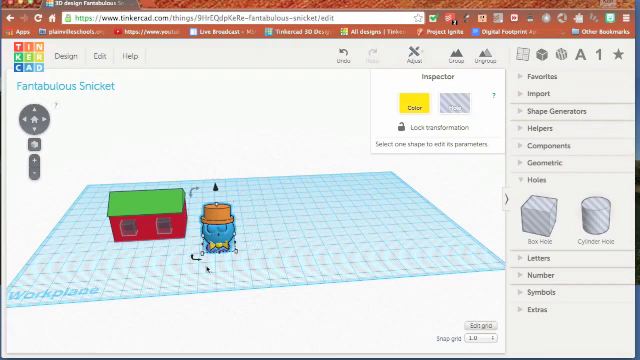
left_click_drag(221, 235, 150, 270)
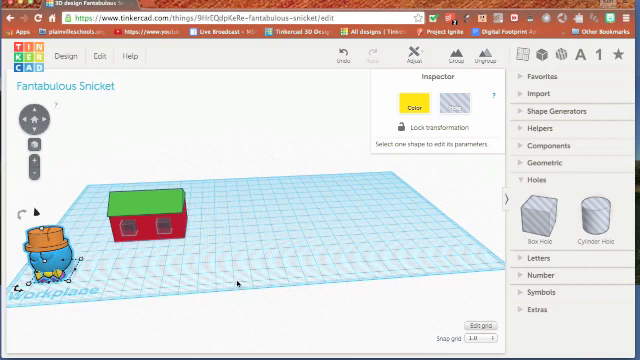
mouse_move(222, 289)
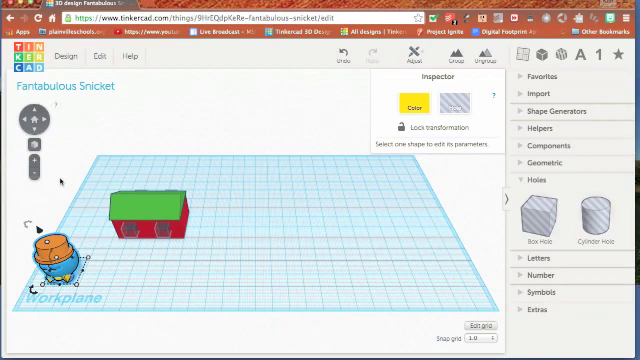
mouse_move(229, 241)
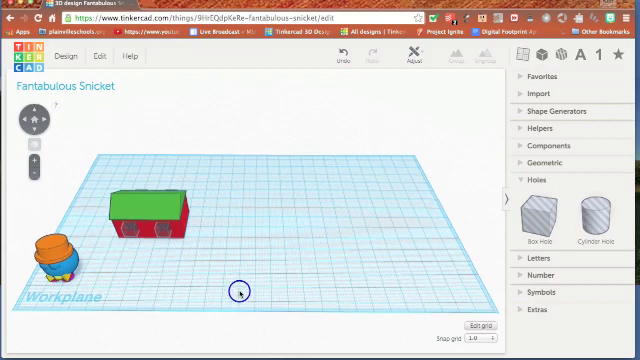
Step: Orbit the view so the workplane faces forward more squarely
left_click_drag(240, 290, 220, 170)
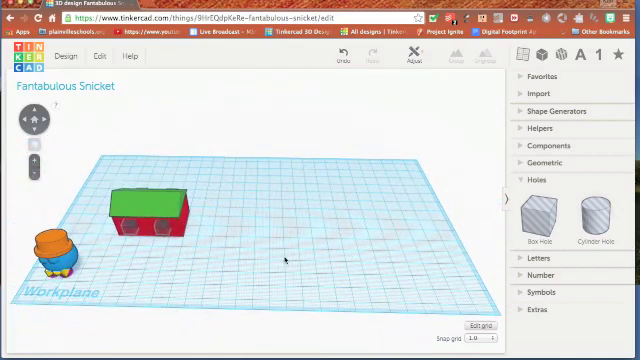
left_click_drag(285, 260, 415, 258)
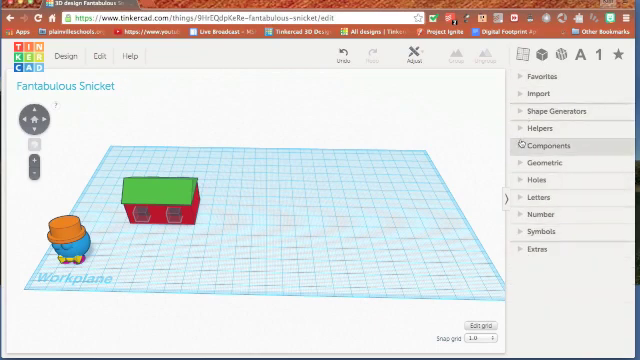
Step: Expand the Shape Generators and Geometric shape collections
left_click(547, 162)
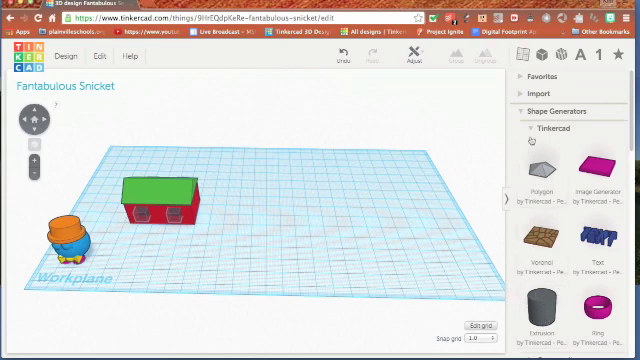
left_click(534, 128)
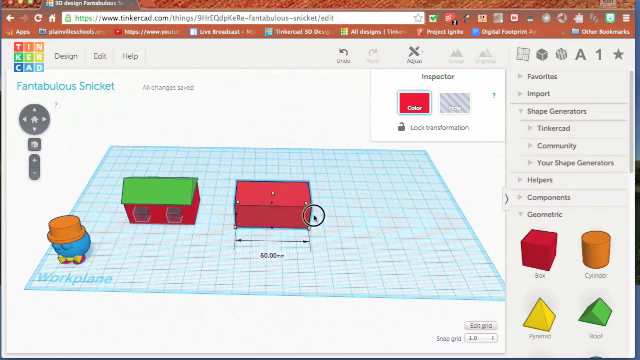
Step: Resize the new red box with its handles into a second house base
left_click_drag(307, 213, 298, 208)
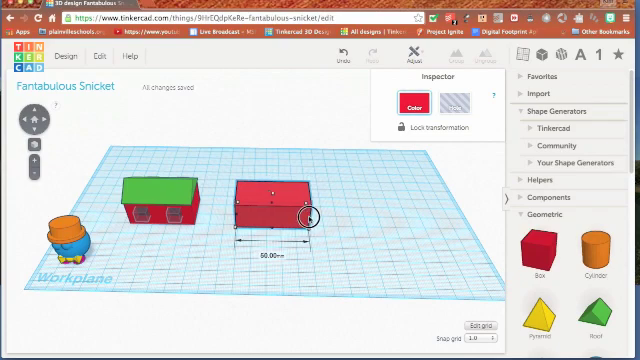
left_click_drag(305, 218, 300, 215)
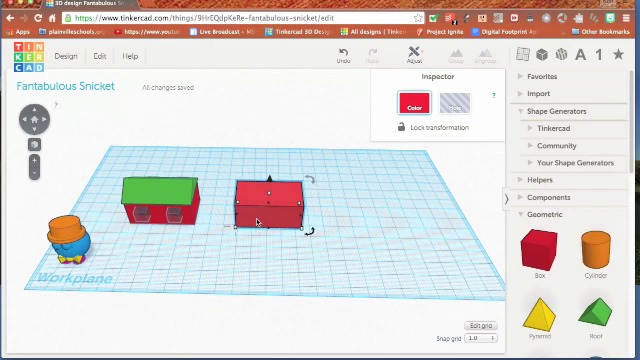
mouse_move(340, 193)
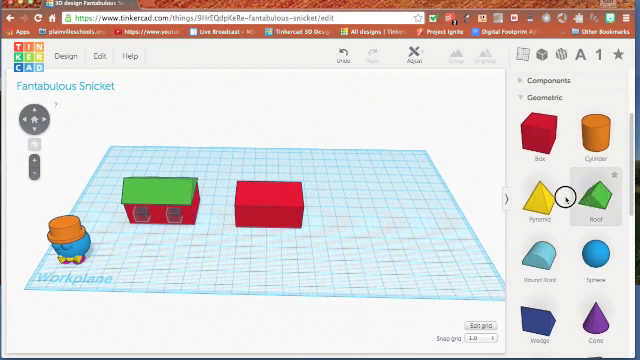
Step: Choose the Roof shape from the Geometric collection
left_click(588, 197)
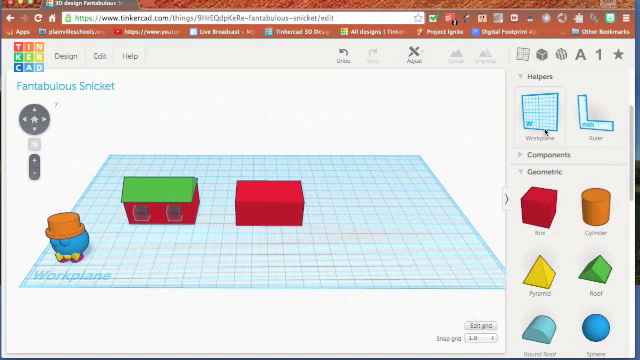
mouse_move(549, 121)
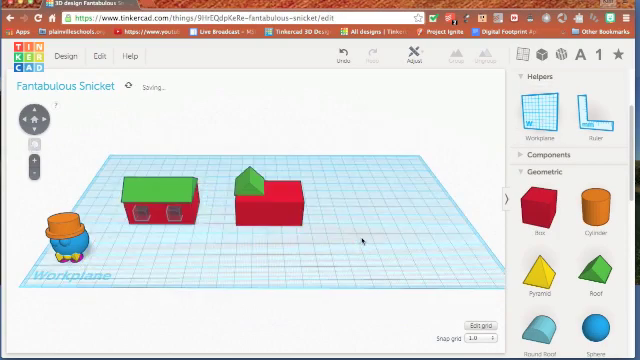
Step: Rotate the green roof 90° to run along the second red box
left_click(248, 192)
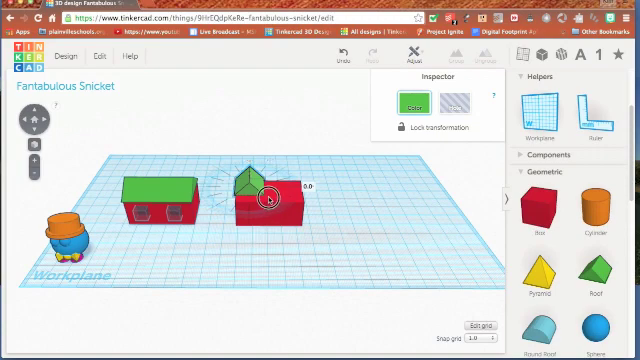
left_click_drag(270, 200, 262, 185)
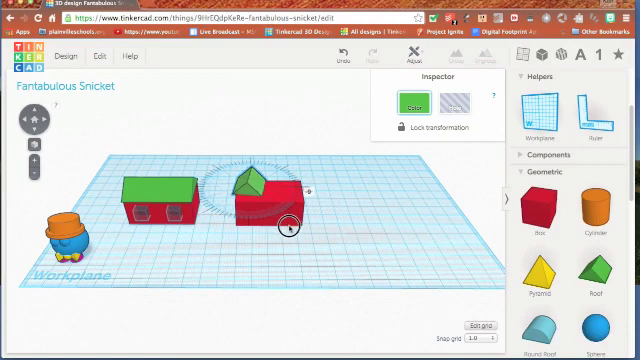
left_click_drag(289, 227, 283, 207)
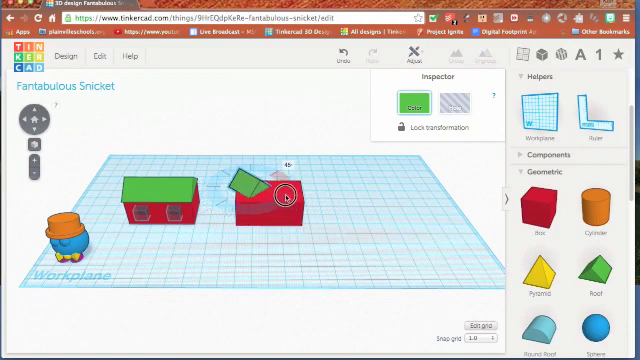
left_click_drag(265, 195, 255, 183)
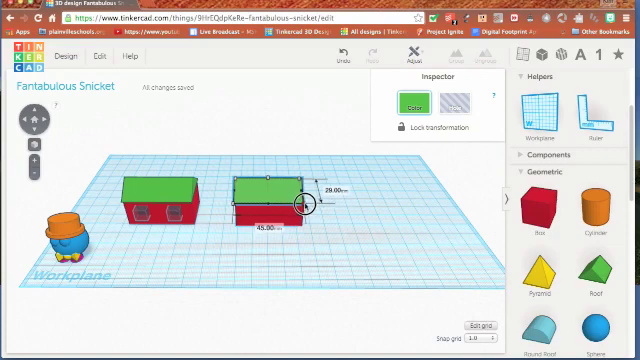
Step: Stretch the green roof to span the second red box's length
left_click_drag(305, 203, 315, 205)
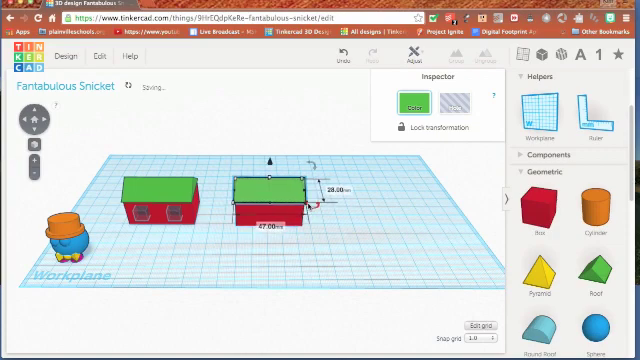
left_click(335, 218)
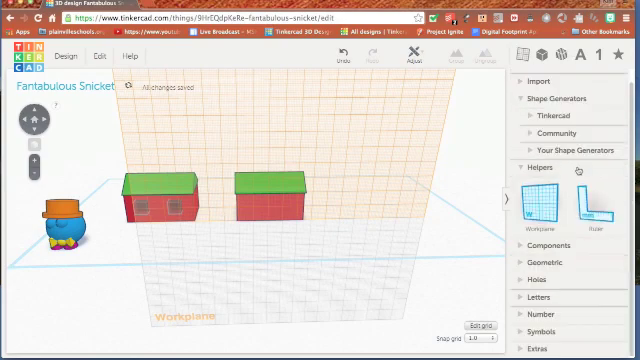
Step: Drop a Box Hole from the Holes section onto the workplane beside the house
scroll("down", 3)
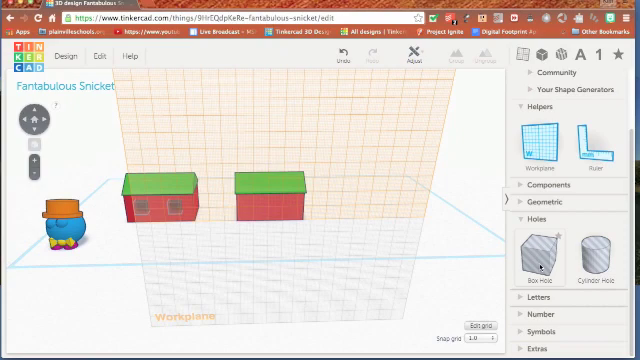
left_click_drag(537, 246, 300, 228)
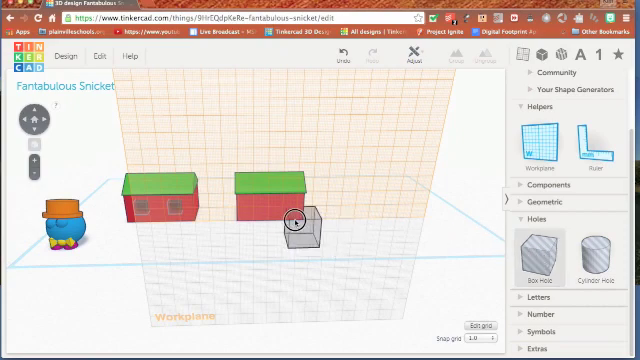
Step: Push the box hole into the second house's front wall as a window
left_click(300, 228)
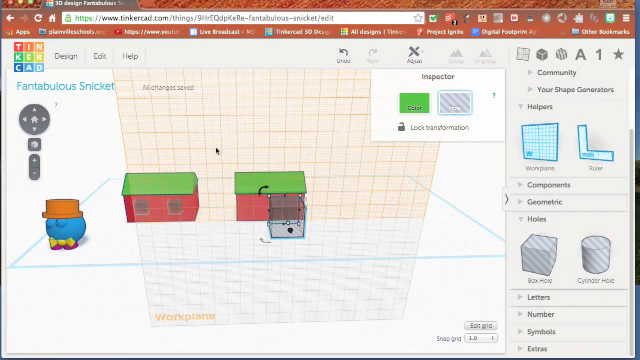
mouse_move(224, 247)
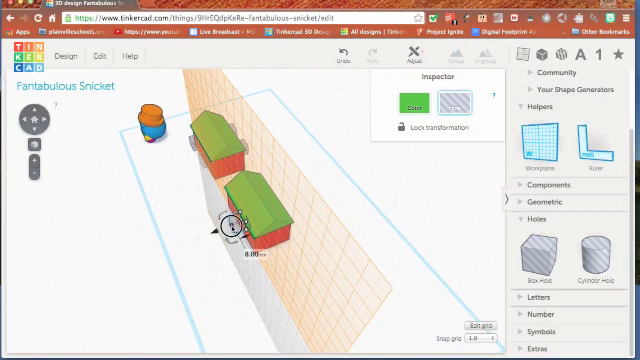
left_click_drag(230, 225, 180, 235)
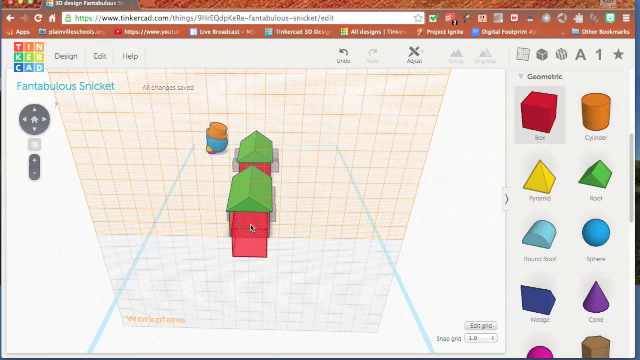
Step: Group the house with its holes, then make the small red door box taller
left_click(245, 225)
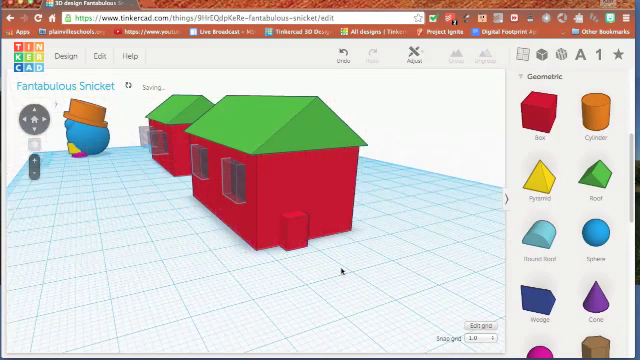
left_click(293, 235)
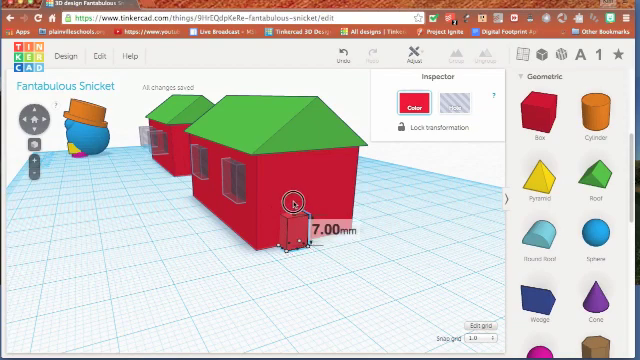
left_click_drag(292, 197, 282, 165)
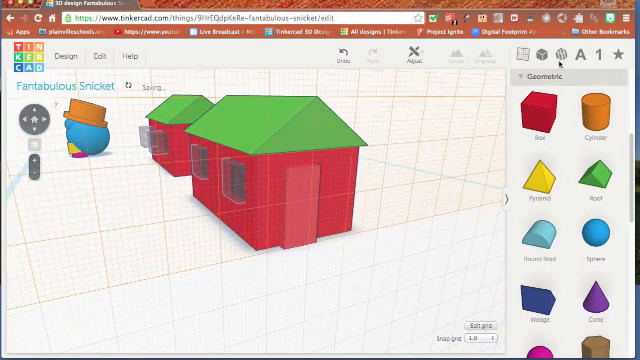
Step: Size the door-shaped box hole on the second house's end wall to about 17 mm tall by 8 mm wide
scroll("down", 3)
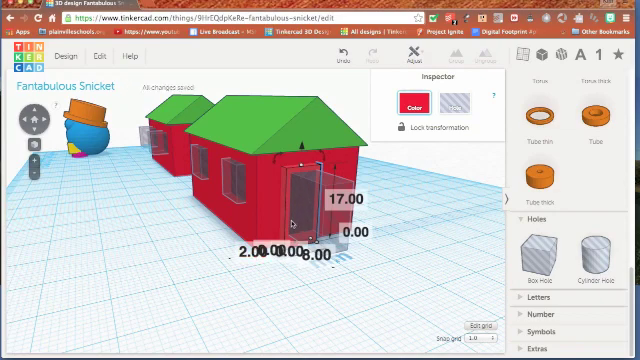
mouse_move(337, 293)
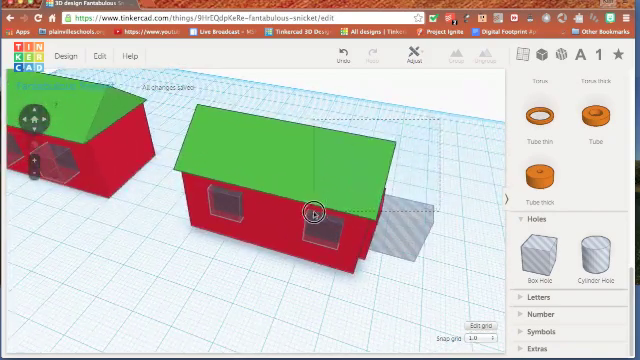
Step: Select the second red house together with the door-shaped box hole at its end wall
left_click(313, 214)
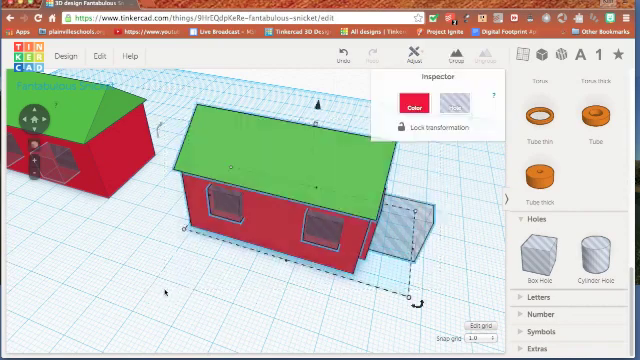